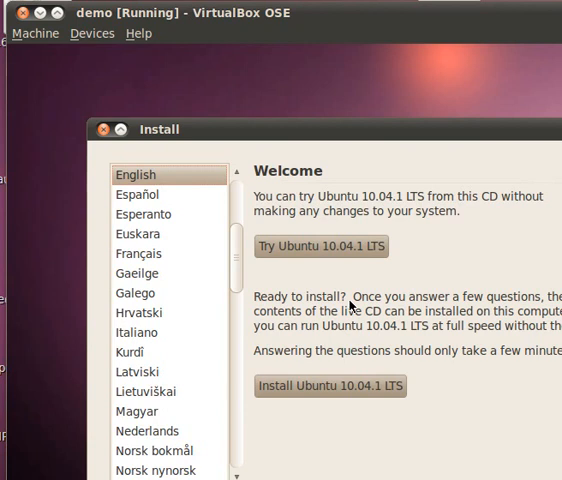
{"action": "mouse_move", "coordinate": [378, 213]}
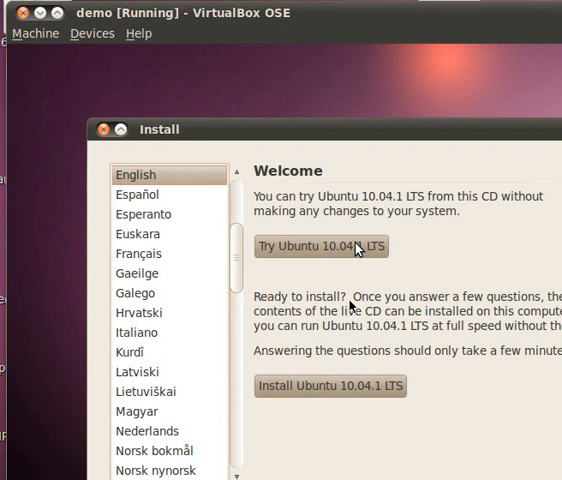
{"action": "mouse_move", "coordinate": [370, 276]}
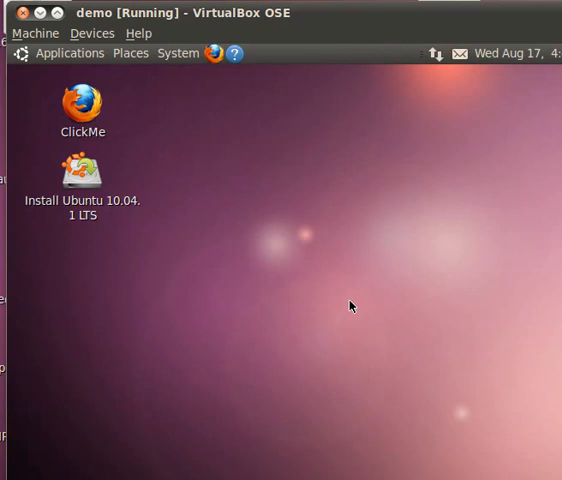
{"action": "mouse_move", "coordinate": [60, 94]}
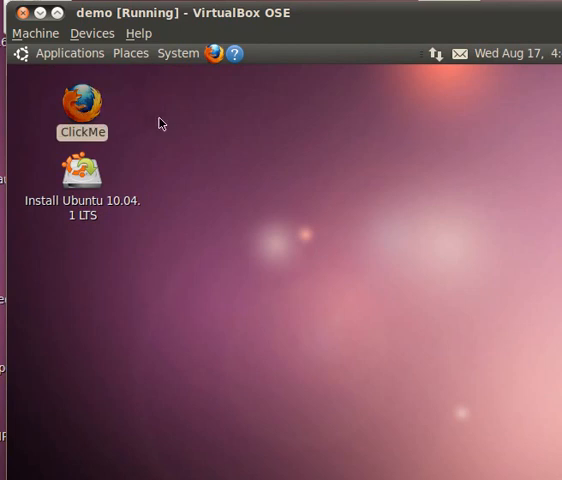
{"action": "double_click", "coordinate": [81, 103]}
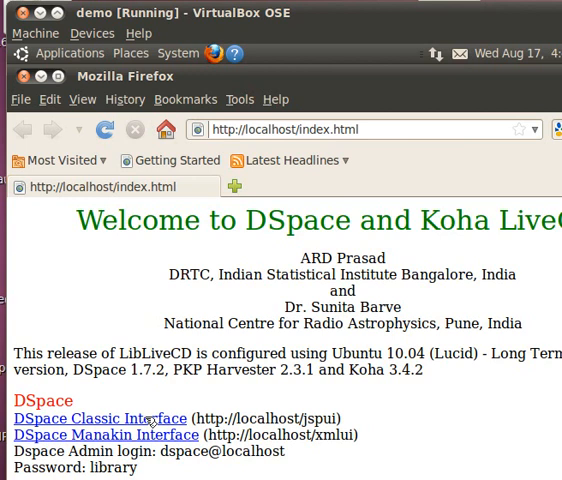
{"action": "left_click", "coordinate": [95, 418]}
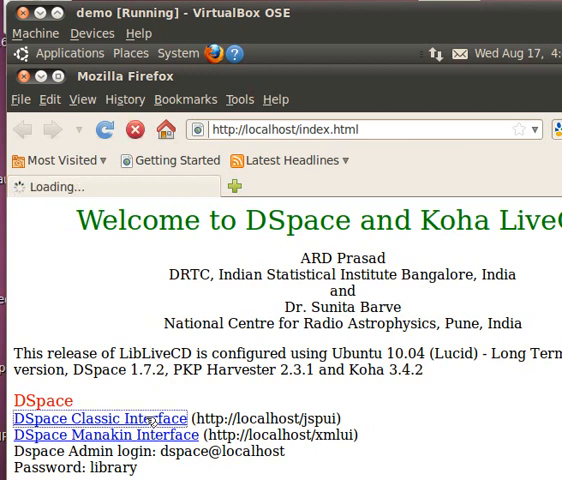
{"action": "left_click", "coordinate": [91, 418]}
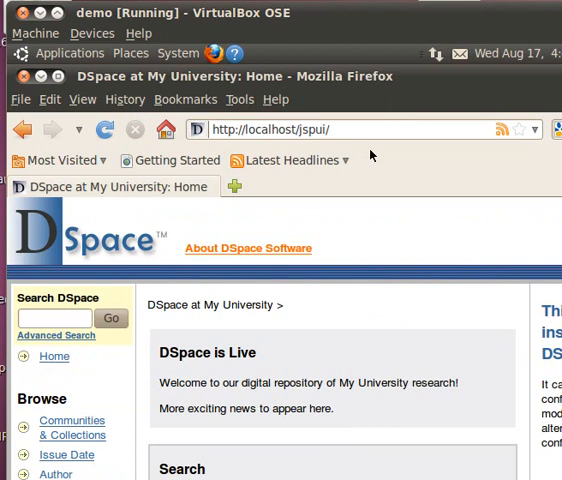
{"action": "mouse_move", "coordinate": [312, 191]}
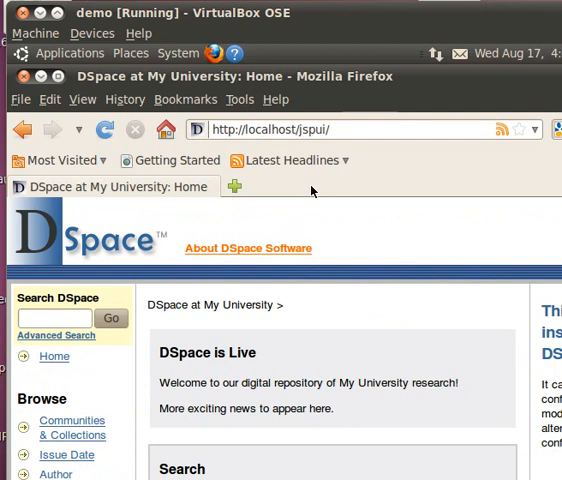
{"action": "mouse_move", "coordinate": [72, 188]}
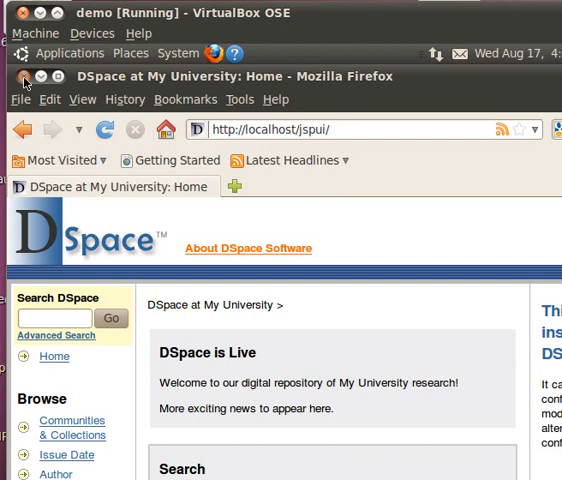
{"action": "left_click", "coordinate": [19, 76]}
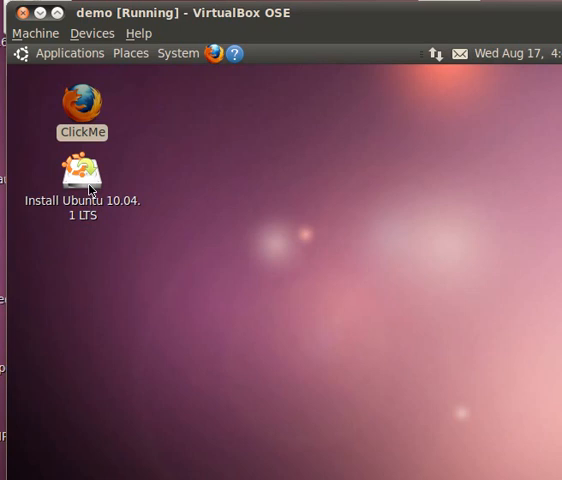
{"action": "mouse_move", "coordinate": [91, 183]}
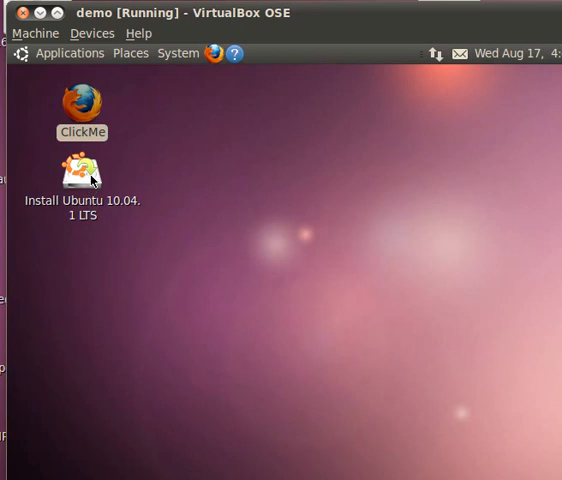
Launch the Ubuntu 10.04.1 LTS installer and accept English and the India time zone.
{"action": "right_click", "coordinate": [82, 175]}
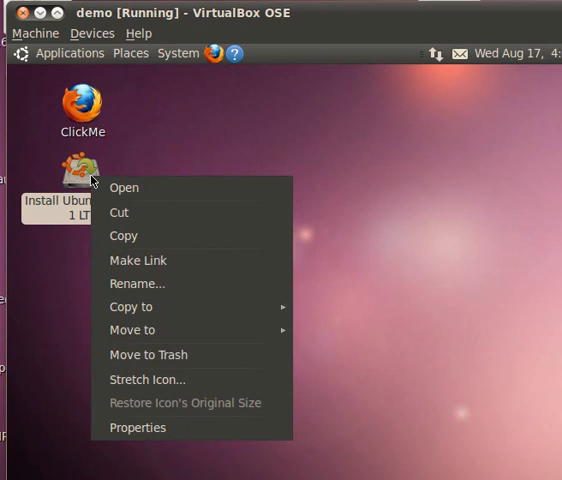
{"action": "left_click", "coordinate": [312, 418]}
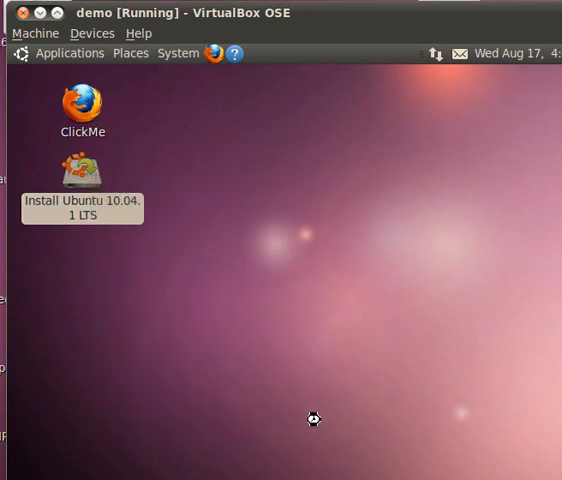
{"action": "double_click", "coordinate": [82, 168]}
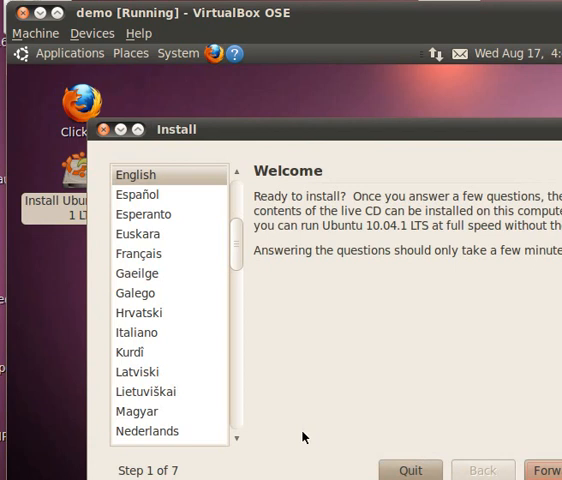
{"action": "mouse_move", "coordinate": [308, 178]}
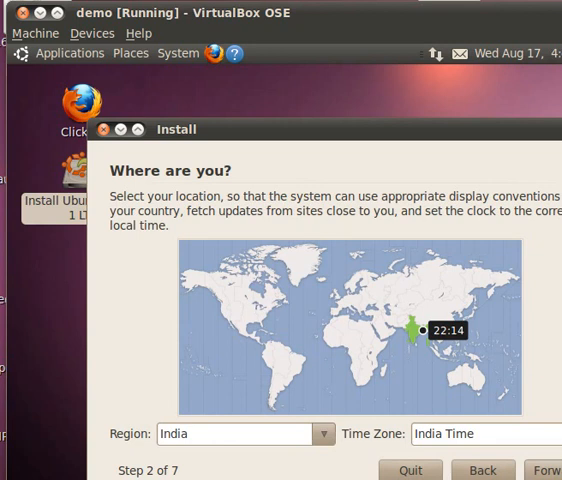
{"action": "mouse_move", "coordinate": [388, 411]}
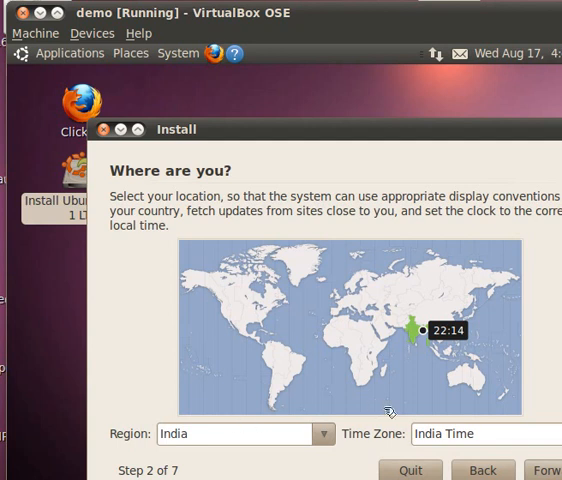
{"action": "mouse_move", "coordinate": [510, 407]}
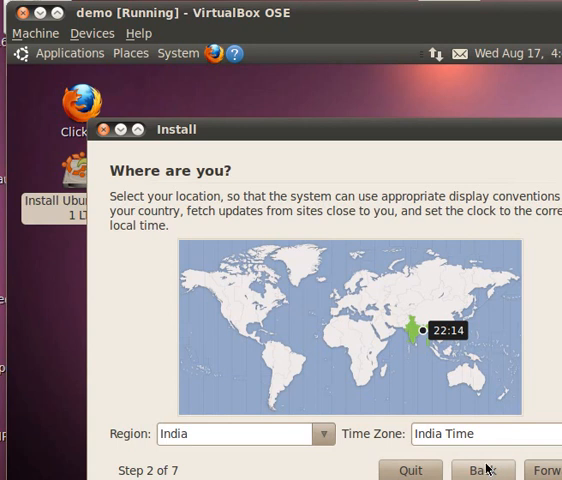
{"action": "left_click", "coordinate": [548, 470]}
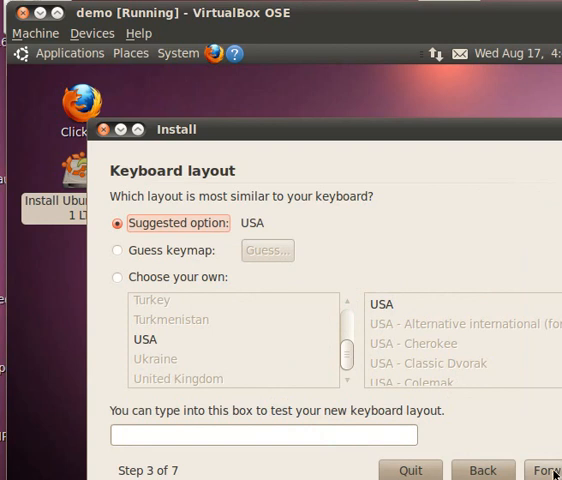
Keep the USA keyboard layout and select 'Specify partitions manually (advanced)'.
{"action": "left_click", "coordinate": [546, 470]}
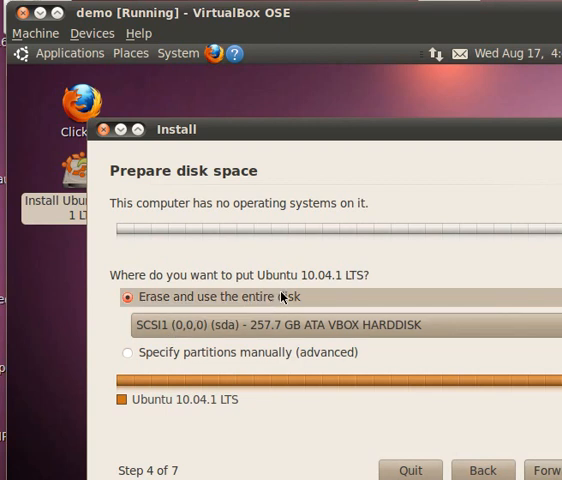
{"action": "mouse_move", "coordinate": [195, 364]}
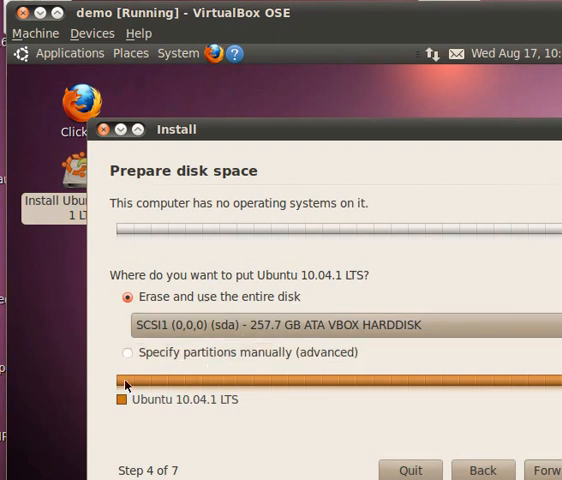
{"action": "left_click", "coordinate": [127, 352]}
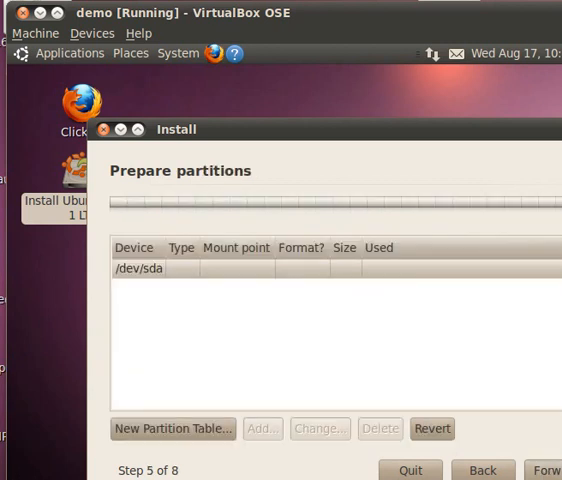
{"action": "mouse_move", "coordinate": [180, 327]}
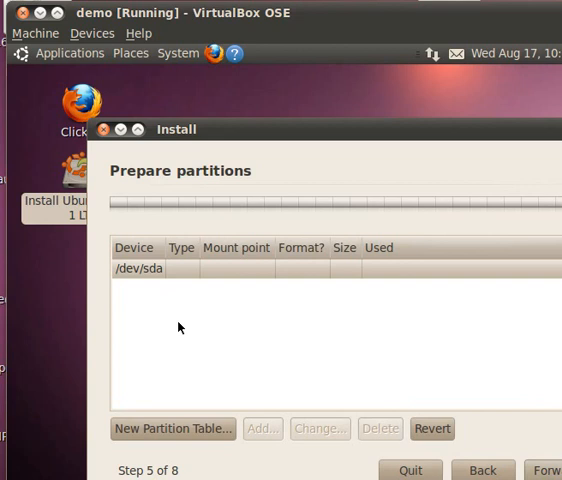
{"action": "mouse_move", "coordinate": [154, 285]}
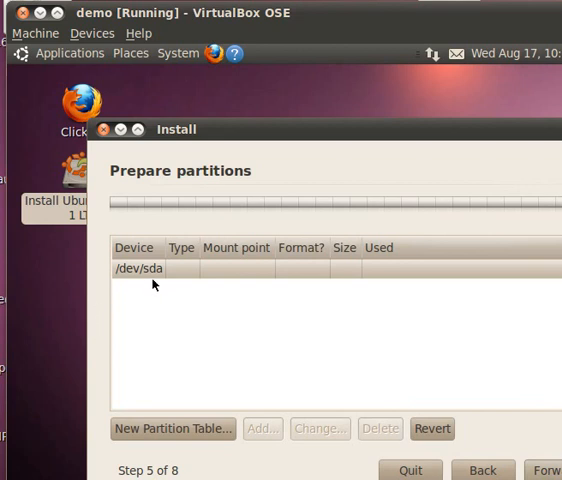
{"action": "mouse_move", "coordinate": [151, 306]}
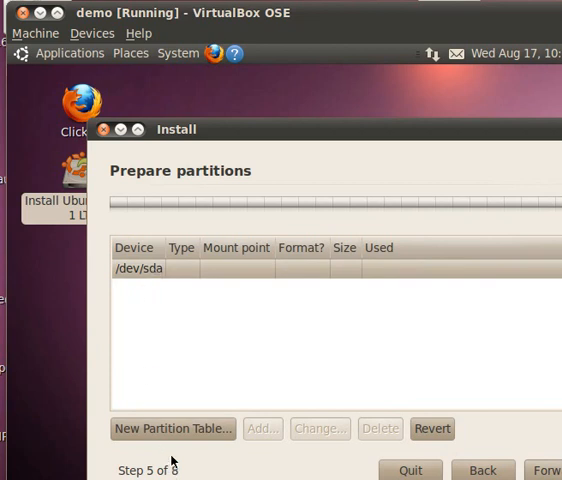
Create a new empty partition table on /dev/sda and select the 257.7 GB free space.
{"action": "left_click", "coordinate": [172, 428]}
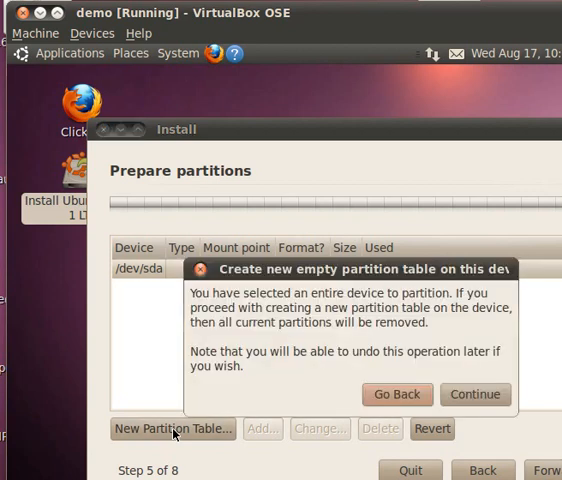
{"action": "mouse_move", "coordinate": [366, 279]}
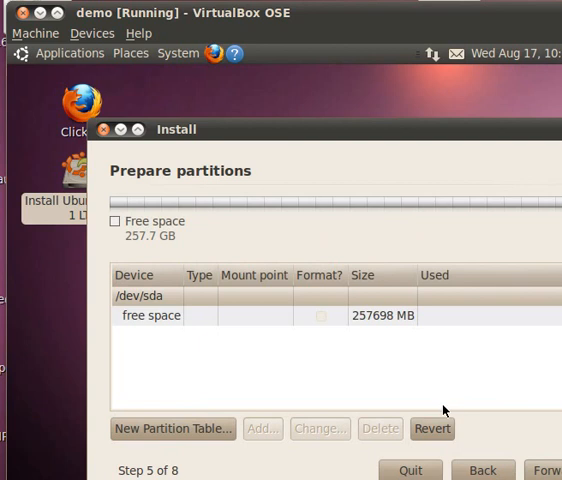
{"action": "mouse_move", "coordinate": [175, 341]}
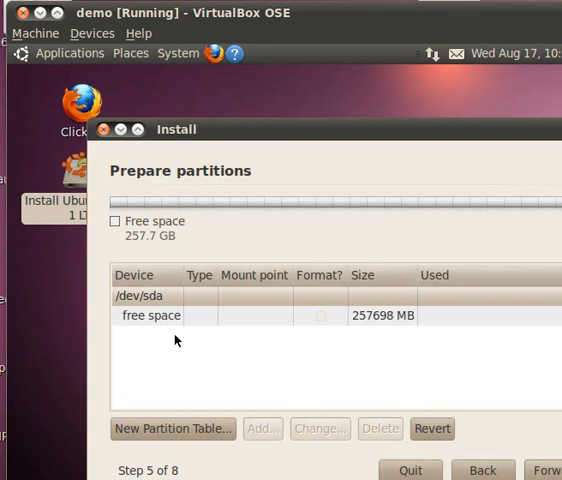
{"action": "mouse_move", "coordinate": [346, 336]}
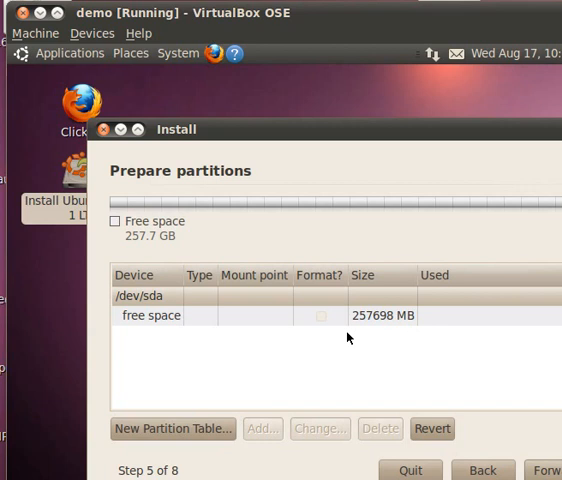
{"action": "mouse_move", "coordinate": [182, 338]}
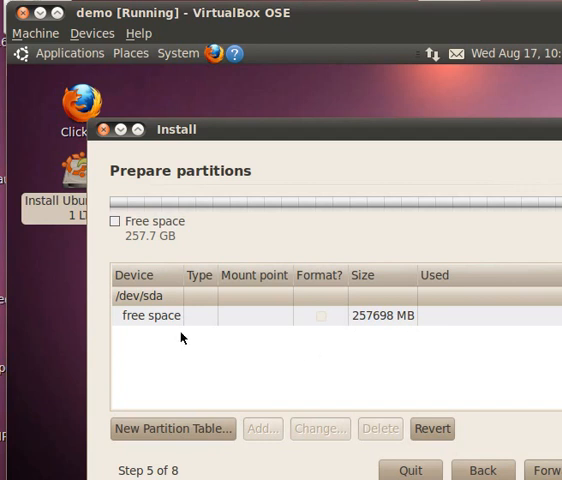
{"action": "left_click", "coordinate": [151, 315]}
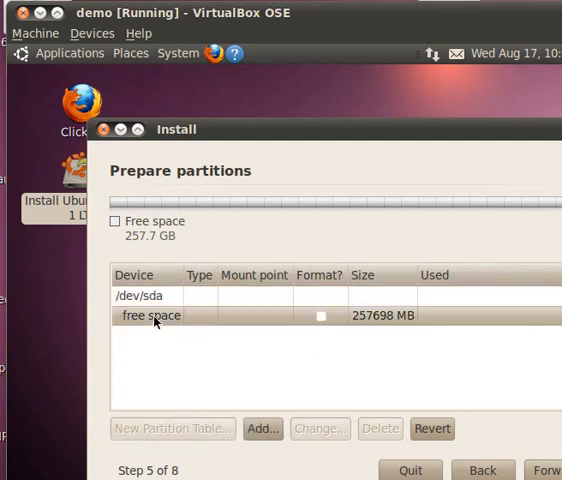
{"action": "mouse_move", "coordinate": [160, 363]}
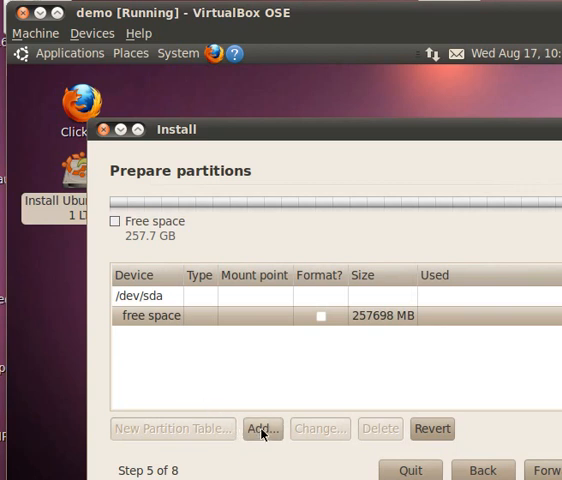
{"action": "mouse_move", "coordinate": [196, 317]}
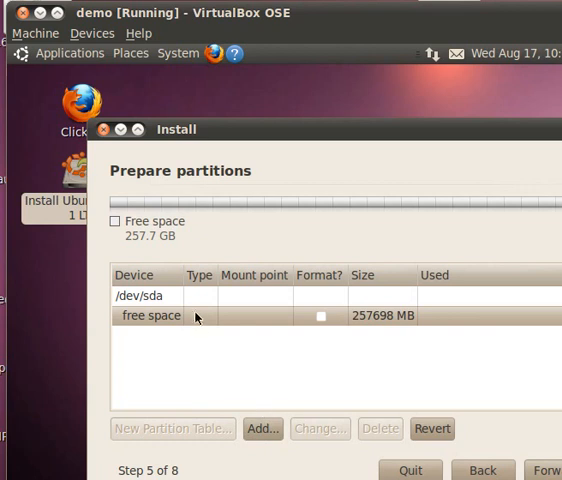
{"action": "mouse_move", "coordinate": [261, 438]}
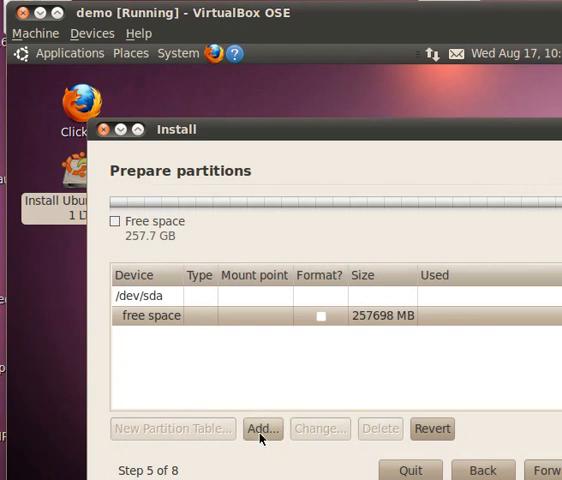
Open the Create partition dialog for the 257698 MB of free space.
{"action": "left_click", "coordinate": [262, 428]}
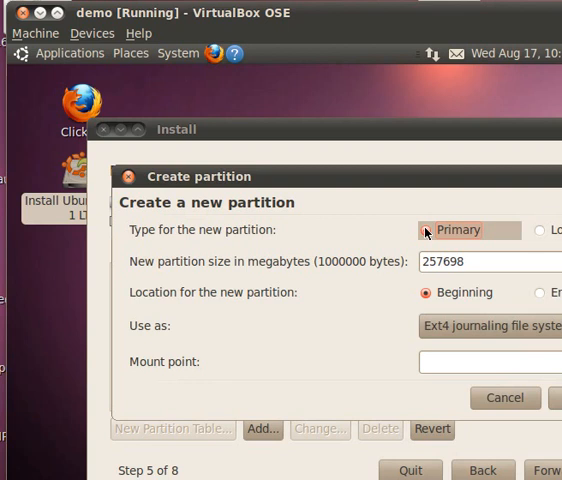
Make /dev/sda1 a 25000 MB primary ext4 partition with mount point /.
{"action": "left_click", "coordinate": [429, 230]}
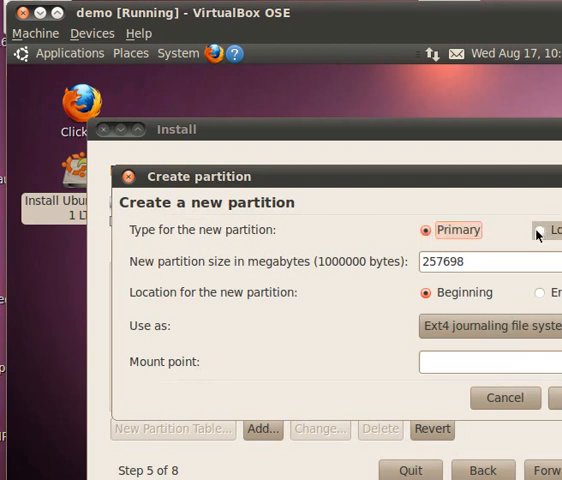
{"action": "mouse_move", "coordinate": [538, 235]}
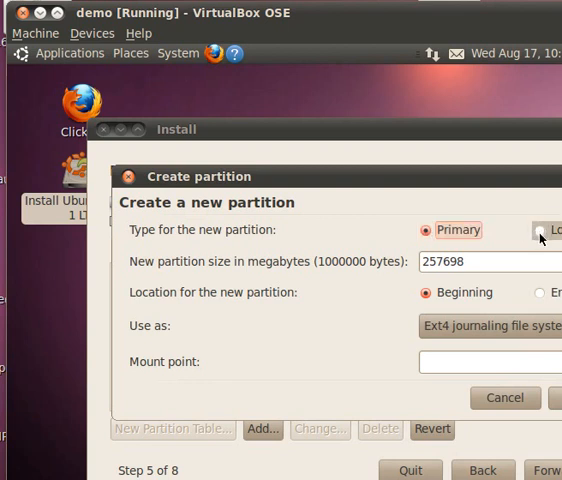
{"action": "mouse_move", "coordinate": [387, 336]}
{"action": "type", "text": "25000"}
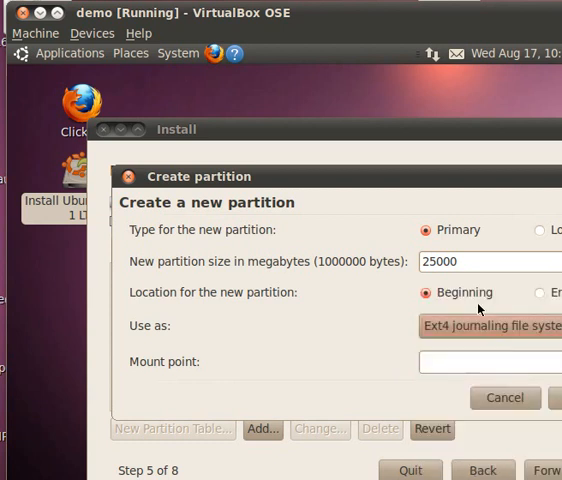
{"action": "left_click", "coordinate": [490, 361]}
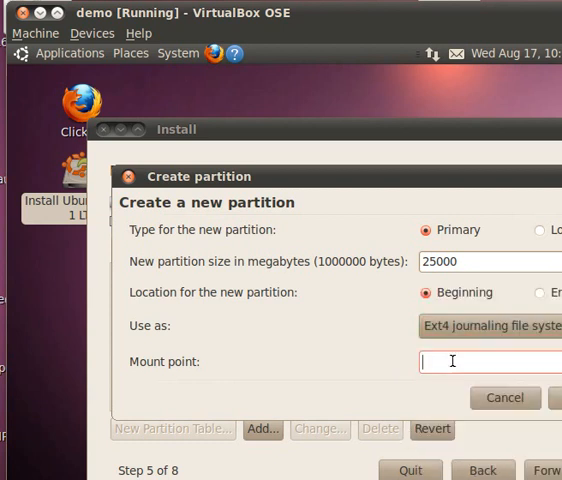
{"action": "type", "text": "/"}
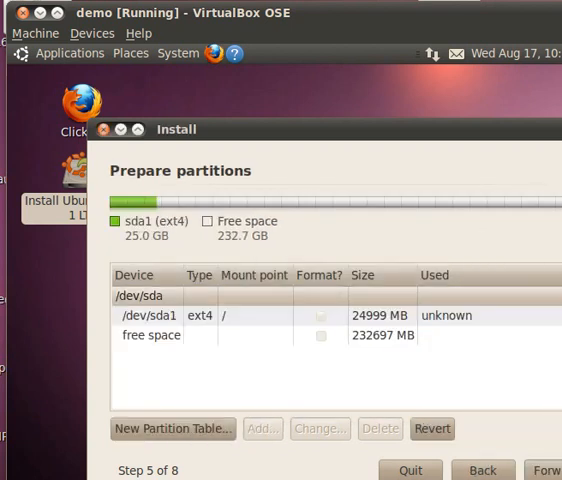
{"action": "mouse_move", "coordinate": [75, 320]}
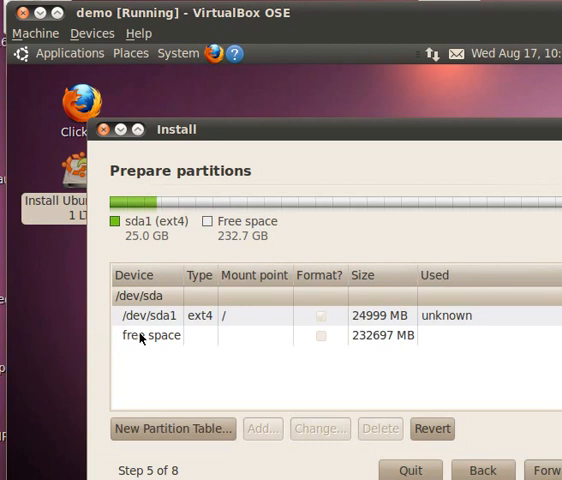
Add /dev/sda2 as an 8000 MB primary partition used as swap area.
{"action": "left_click", "coordinate": [150, 335]}
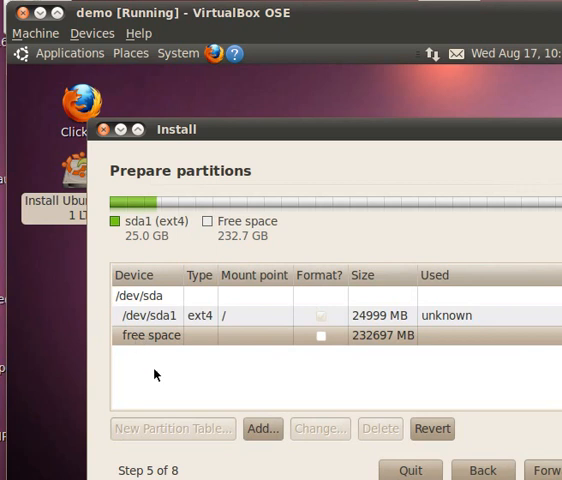
{"action": "left_click", "coordinate": [262, 428]}
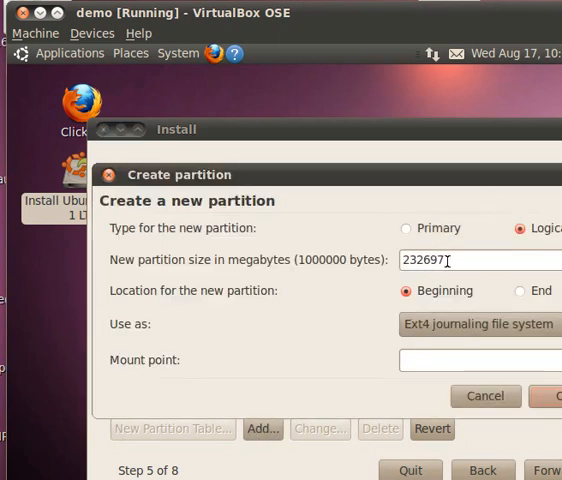
{"action": "left_click", "coordinate": [407, 228]}
{"action": "type", "text": "8000"}
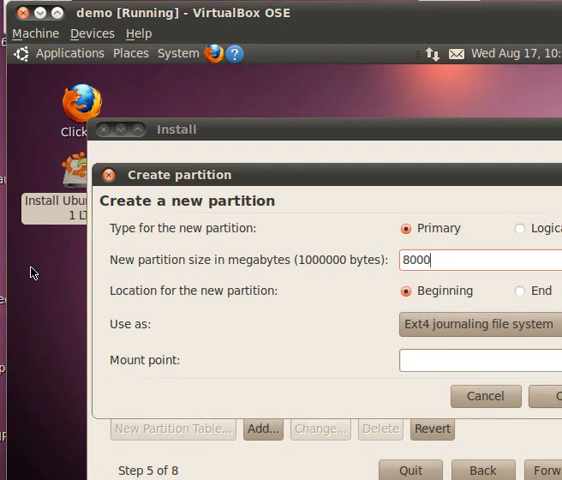
{"action": "mouse_move", "coordinate": [260, 254]}
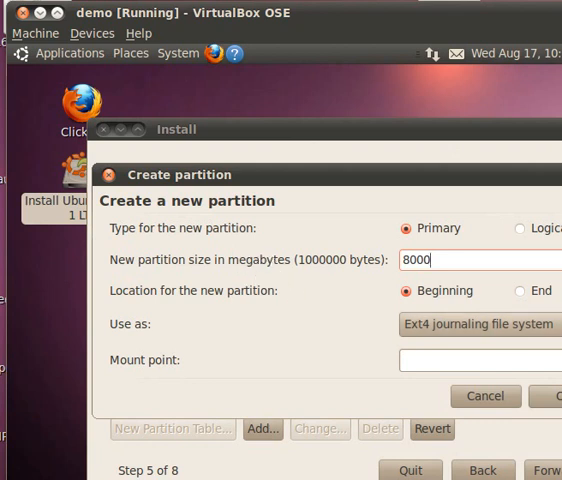
{"action": "left_click", "coordinate": [478, 323]}
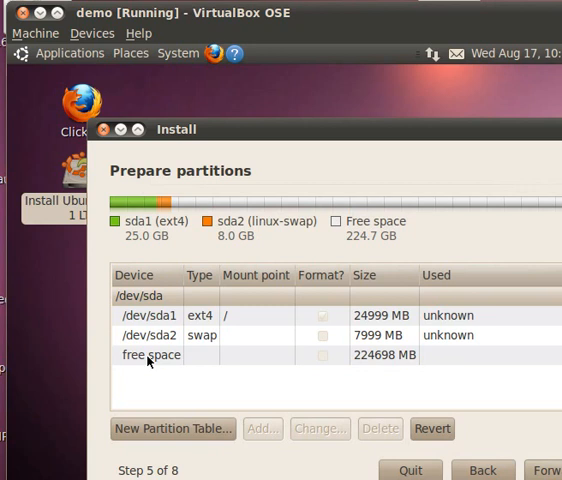
Assign the remaining 224698 MB to a primary ext4 partition with a chosen mount point.
{"action": "left_click", "coordinate": [150, 355]}
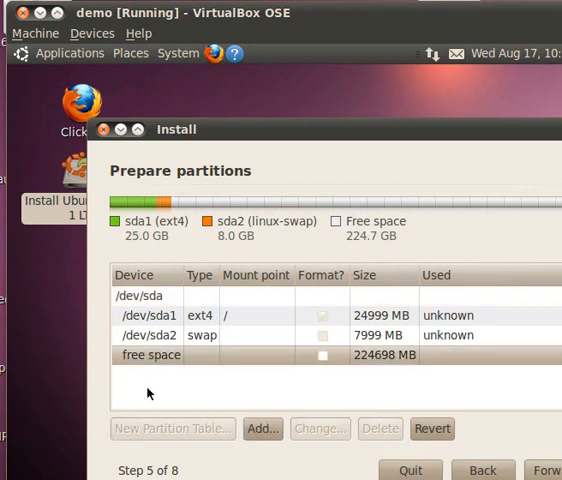
{"action": "left_click", "coordinate": [262, 428]}
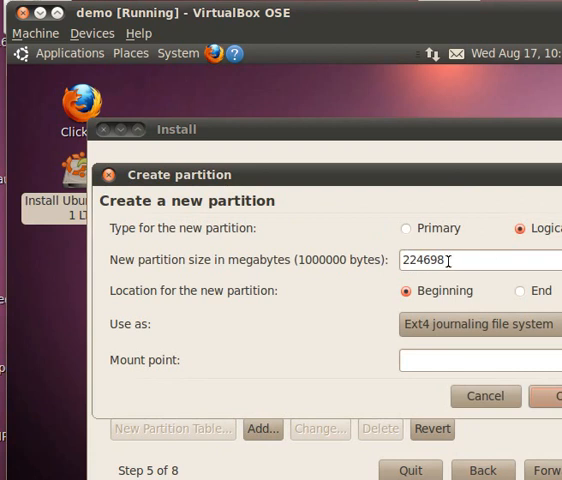
{"action": "left_click", "coordinate": [406, 228]}
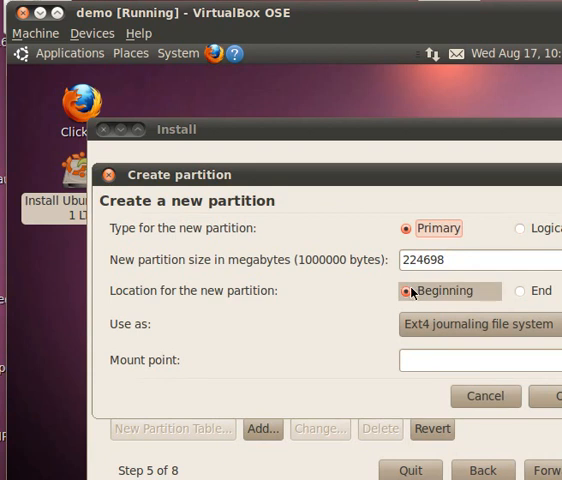
{"action": "mouse_move", "coordinate": [427, 331]}
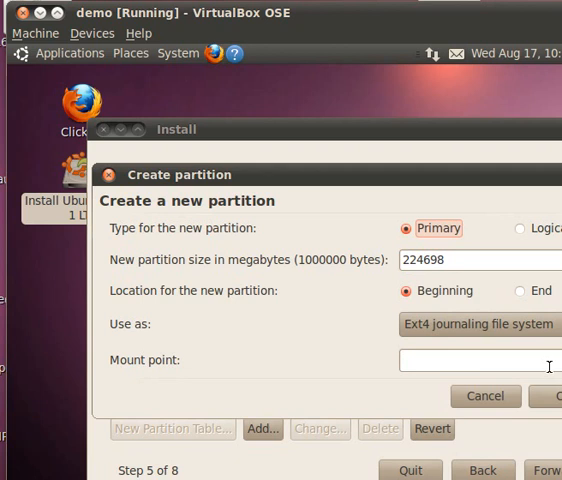
{"action": "left_click", "coordinate": [480, 360]}
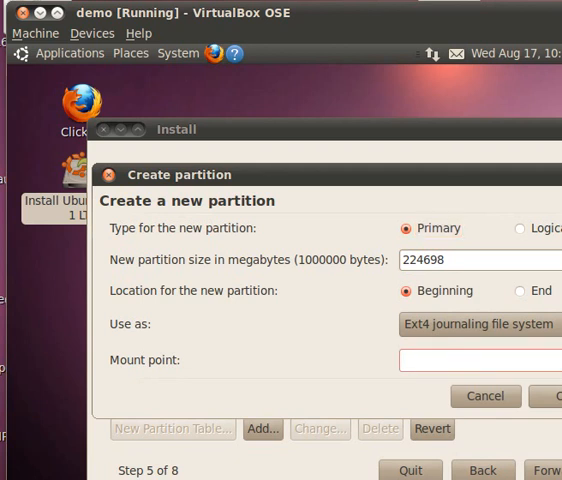
{"action": "left_click", "coordinate": [478, 360]}
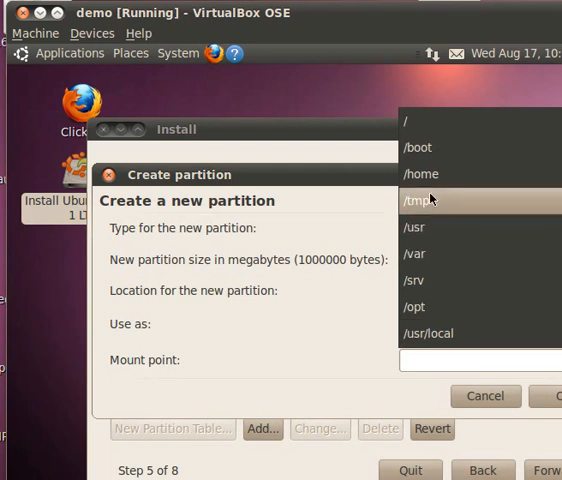
{"action": "left_click", "coordinate": [420, 173]}
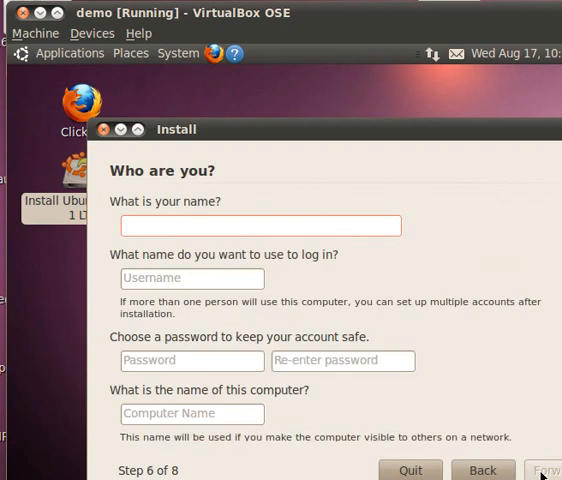
{"action": "left_click", "coordinate": [260, 225]}
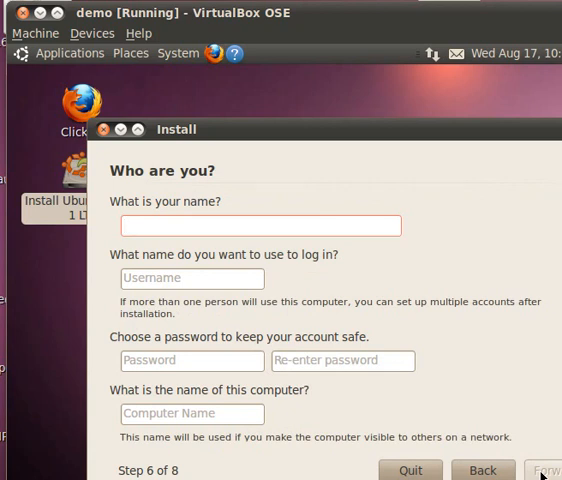
{"action": "left_click", "coordinate": [260, 225]}
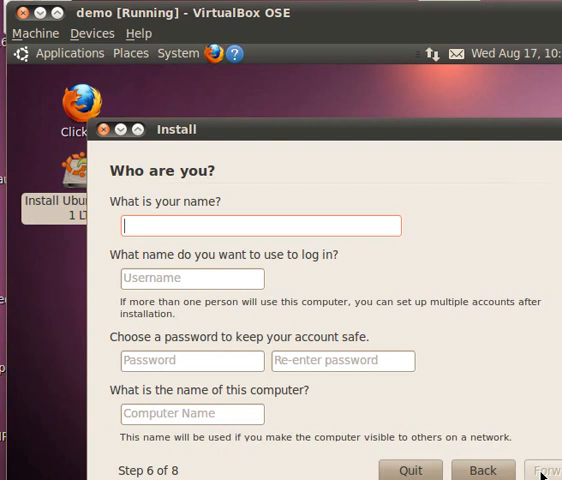
{"action": "type", "text": "ard"}
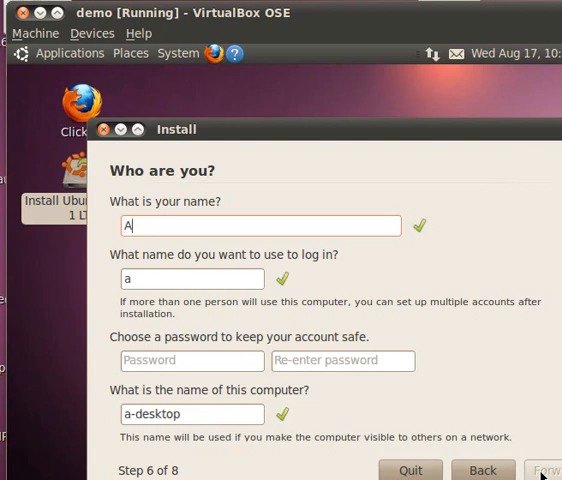
{"action": "type", "text": "RD Prasad"}
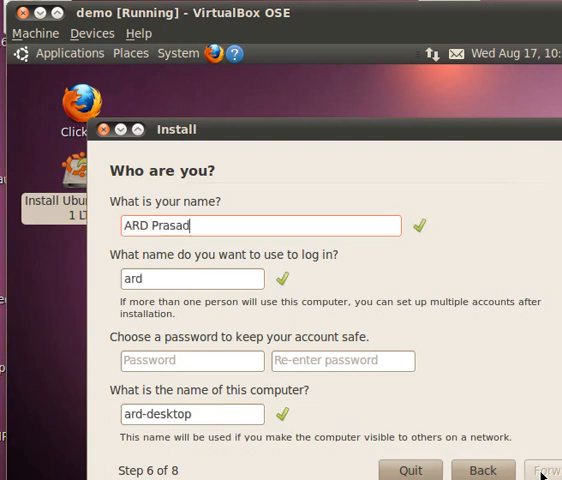
{"action": "mouse_move", "coordinate": [15, 398]}
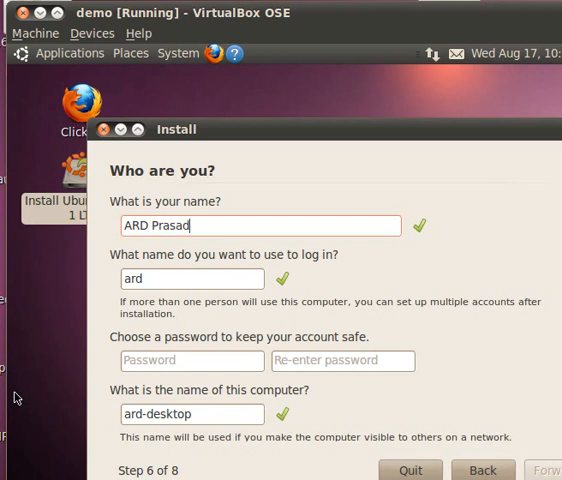
Set the account password and enter 'lib' as the computer name.
{"action": "left_click", "coordinate": [192, 360]}
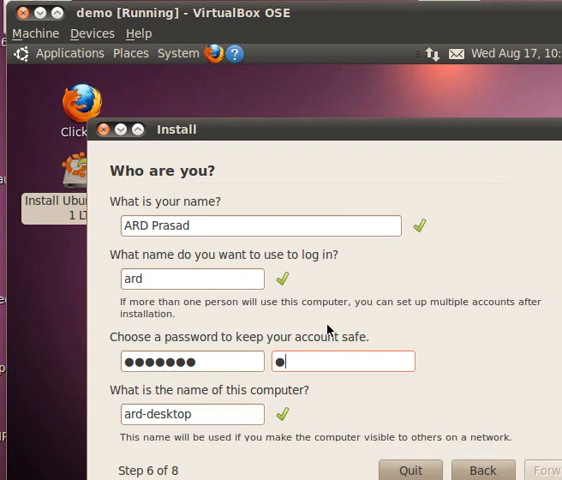
{"action": "type", "text": "•••••••"}
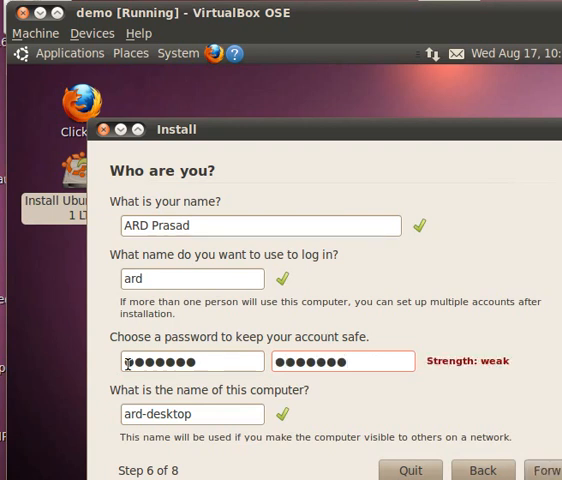
{"action": "mouse_move", "coordinate": [379, 410]}
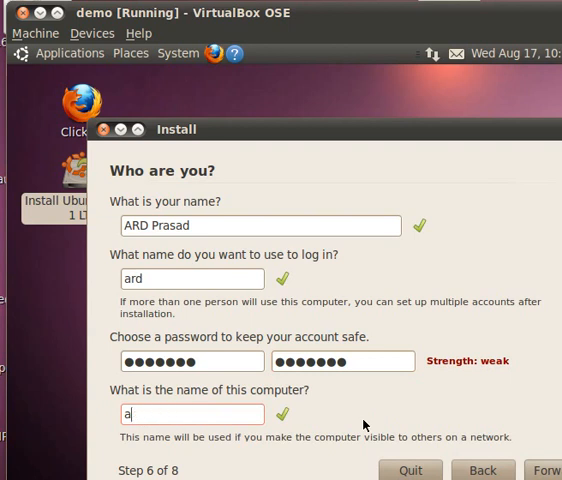
{"action": "key", "text": "BackSpace"}
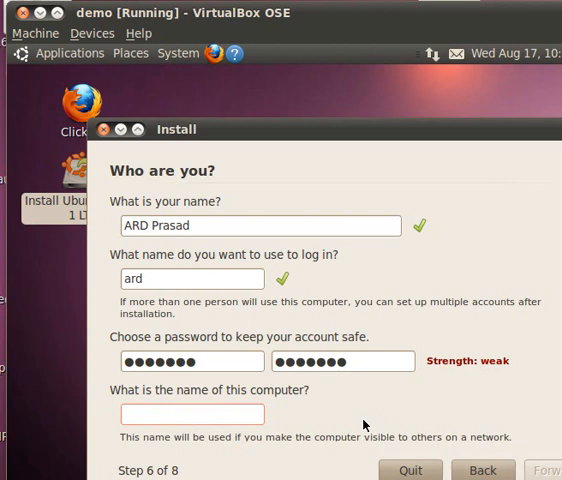
{"action": "type", "text": "lib"}
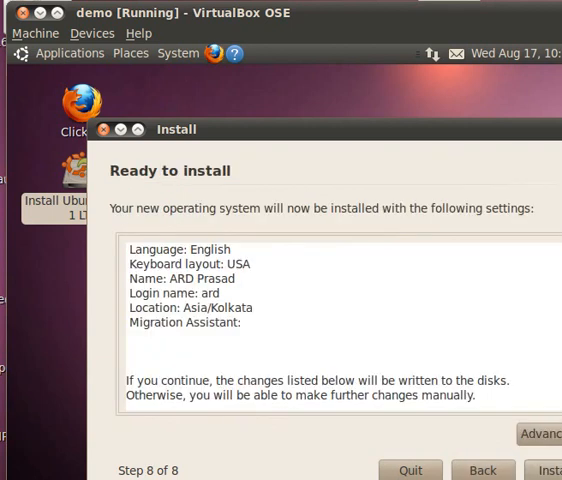
{"action": "mouse_move", "coordinate": [142, 186]}
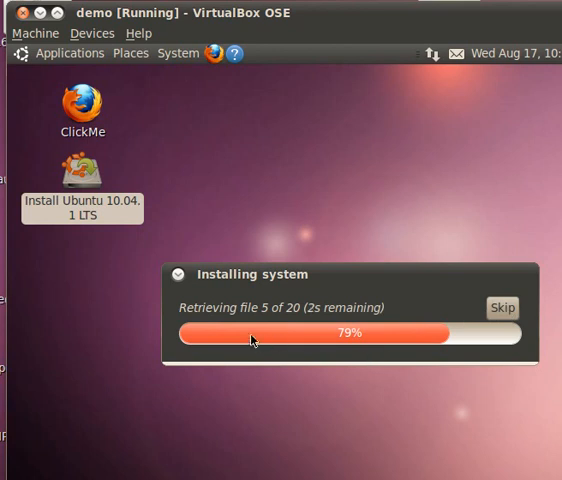
{"action": "mouse_move", "coordinate": [293, 318]}
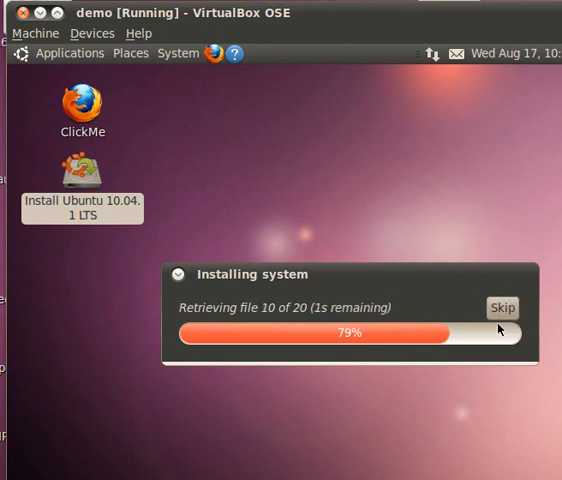
{"action": "mouse_move", "coordinate": [520, 298]}
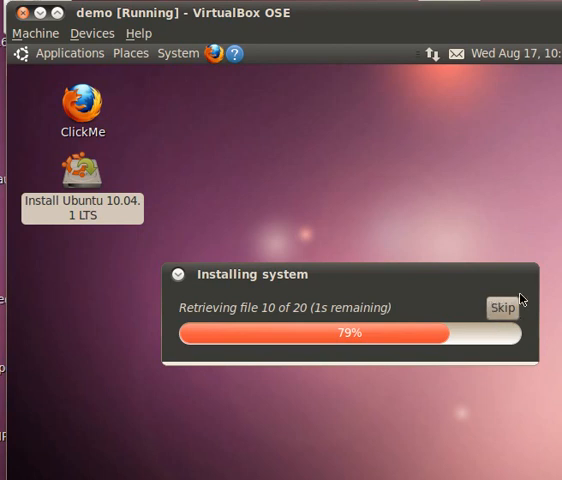
{"action": "mouse_move", "coordinate": [511, 328]}
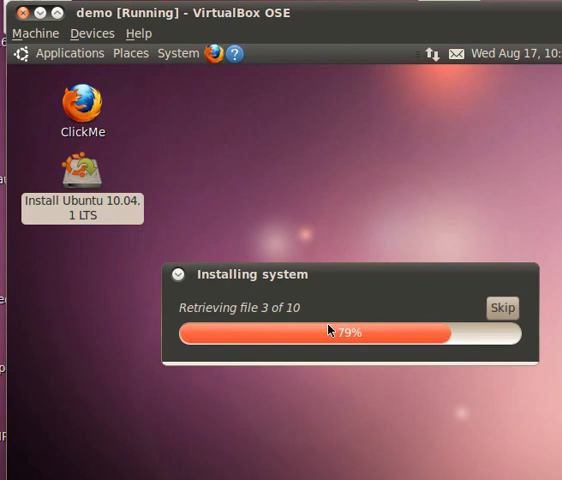
{"action": "mouse_move", "coordinate": [280, 324]}
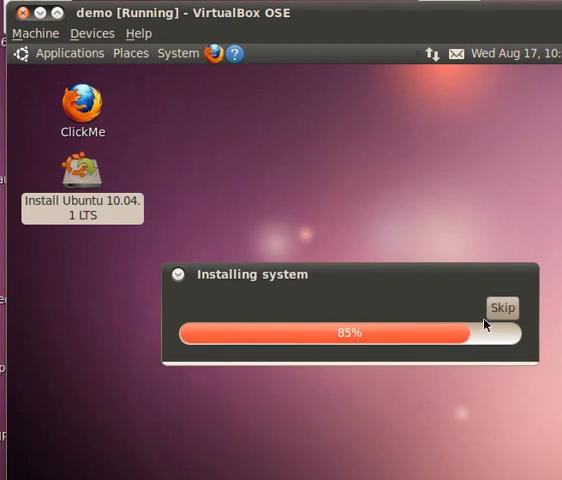
{"action": "mouse_move", "coordinate": [294, 296]}
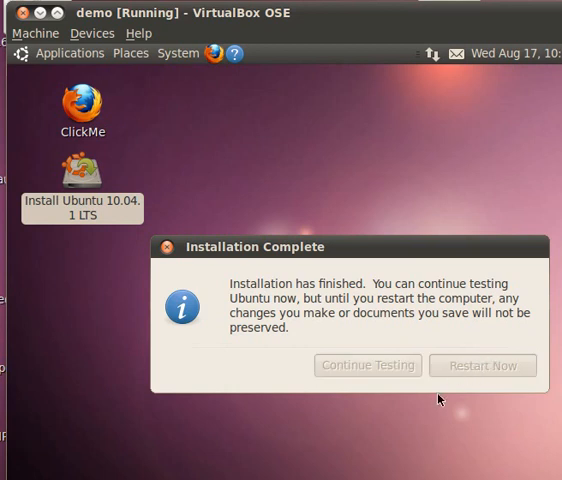
Restart into the installed Ubuntu and log in as ARD Prasad with the password.
{"action": "left_click", "coordinate": [483, 364]}
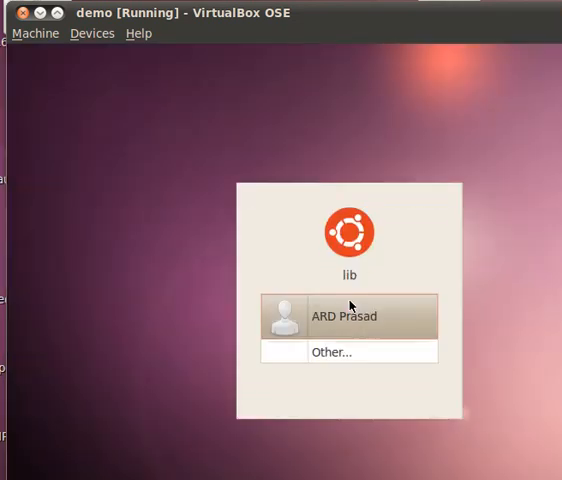
{"action": "mouse_move", "coordinate": [350, 316]}
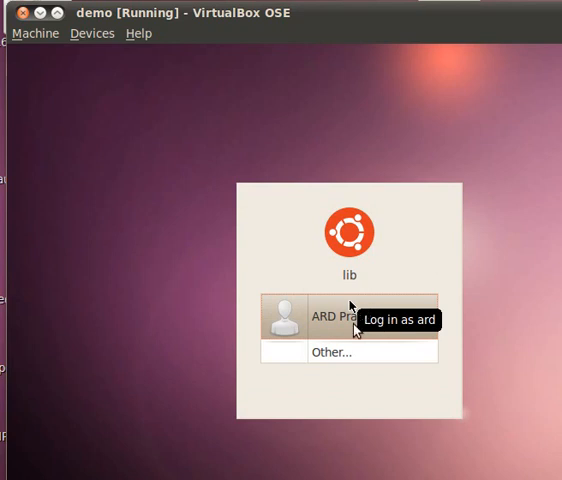
{"action": "mouse_move", "coordinate": [464, 319]}
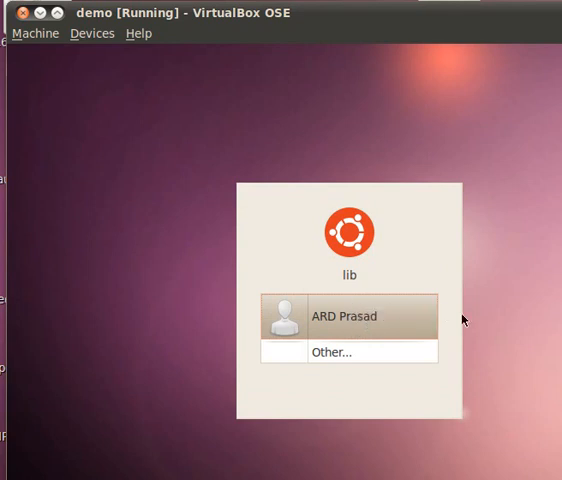
{"action": "left_click", "coordinate": [347, 316]}
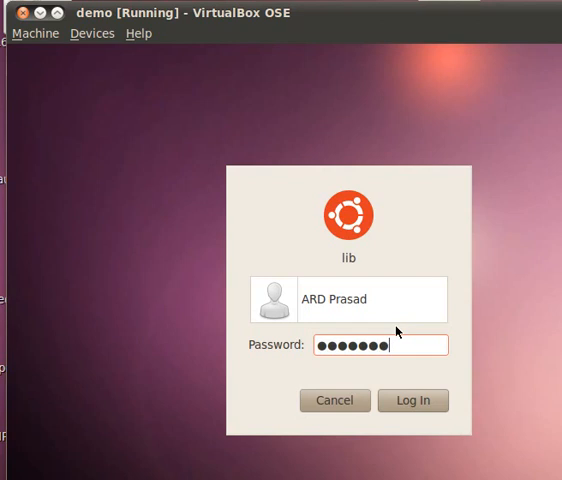
{"action": "left_click", "coordinate": [413, 400]}
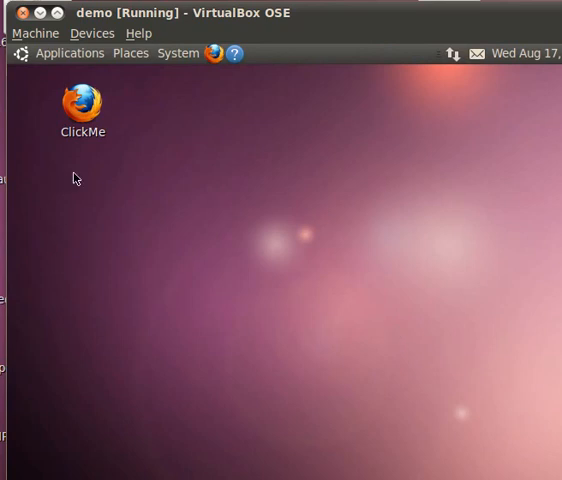
{"action": "mouse_move", "coordinate": [72, 193]}
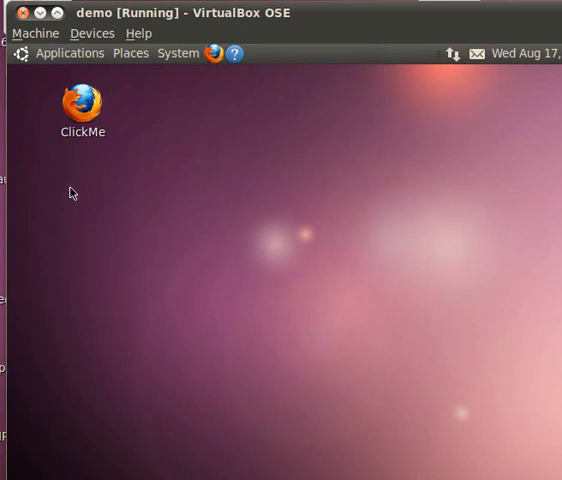
{"action": "mouse_move", "coordinate": [79, 179]}
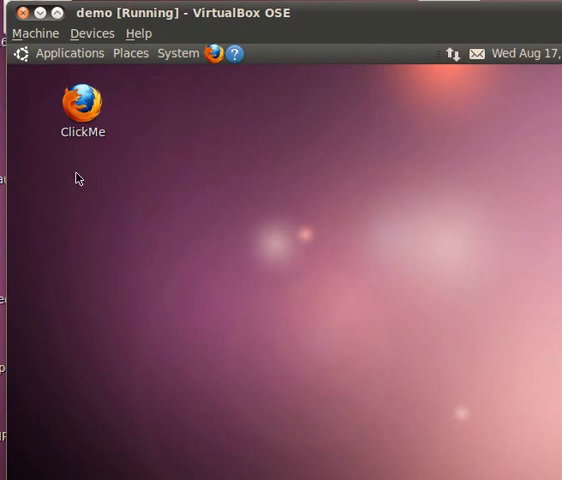
Open the ClickMe desktop shortcut in Firefox and scroll down the LiveCD welcome page.
{"action": "right_click", "coordinate": [82, 108]}
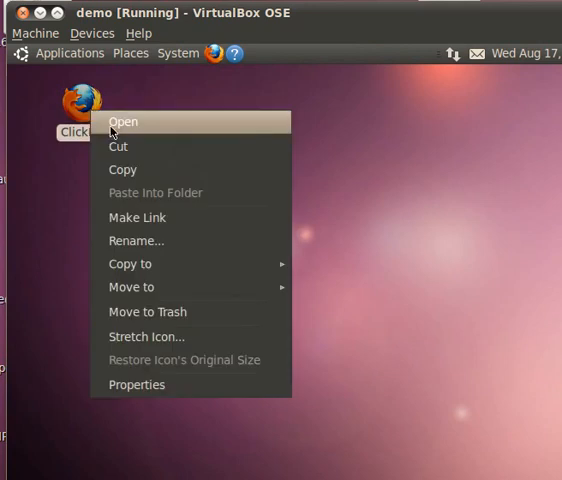
{"action": "left_click", "coordinate": [123, 121]}
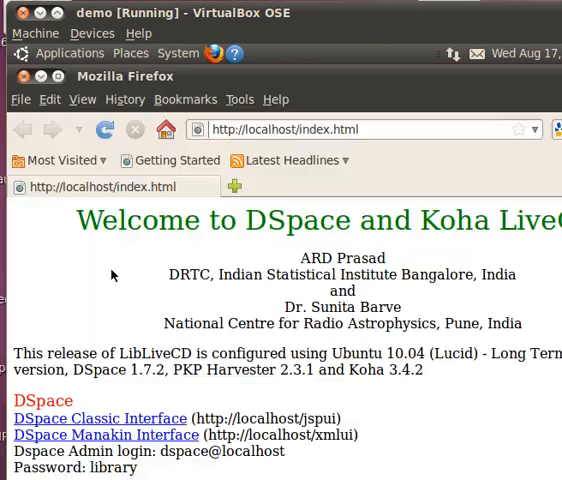
{"action": "mouse_move", "coordinate": [223, 402]}
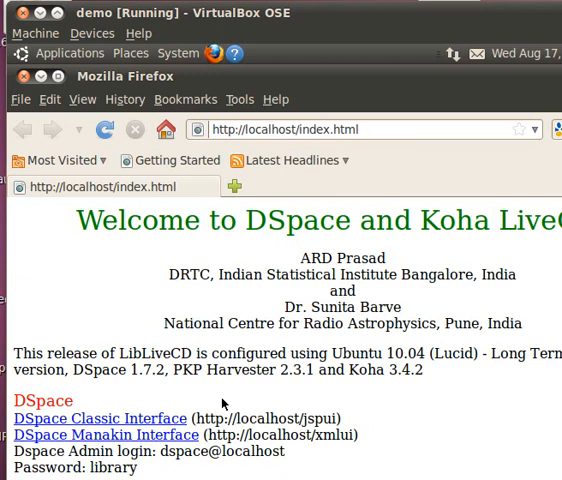
{"action": "scroll", "scroll_direction": "down", "scroll_amount": 3}
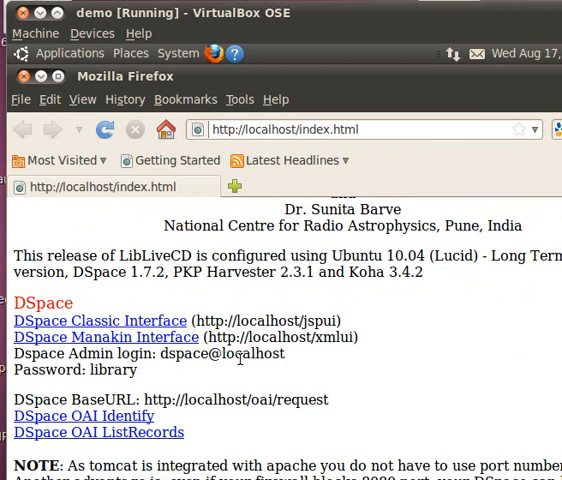
{"action": "mouse_move", "coordinate": [100, 385]}
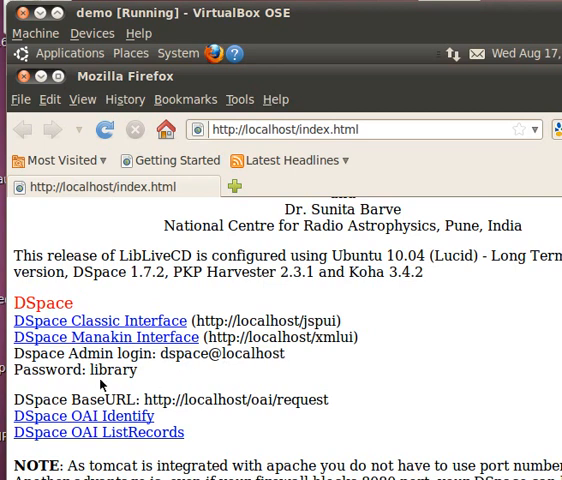
{"action": "mouse_move", "coordinate": [160, 460]}
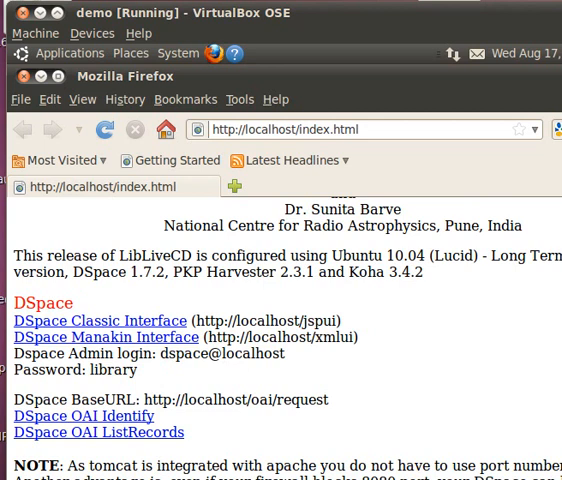
{"action": "scroll", "scroll_direction": "down", "scroll_amount": 3}
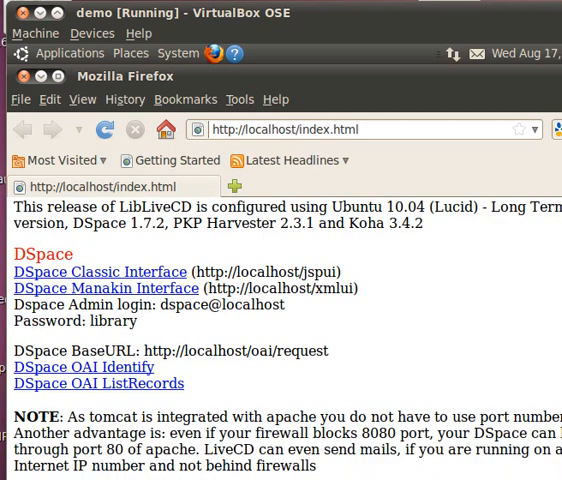
{"action": "scroll", "scroll_direction": "down", "scroll_amount": 3}
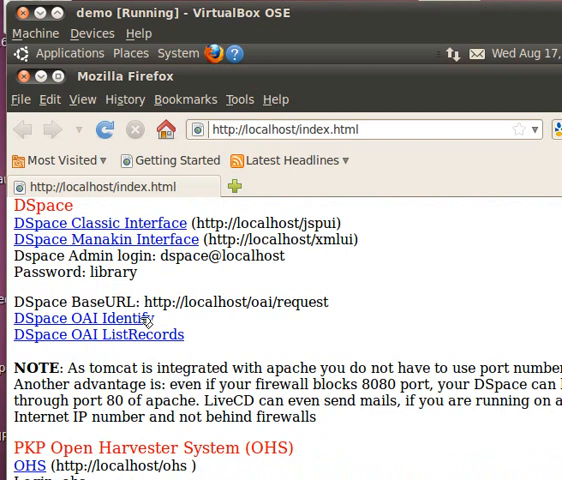
{"action": "scroll", "scroll_direction": "down", "scroll_amount": 3}
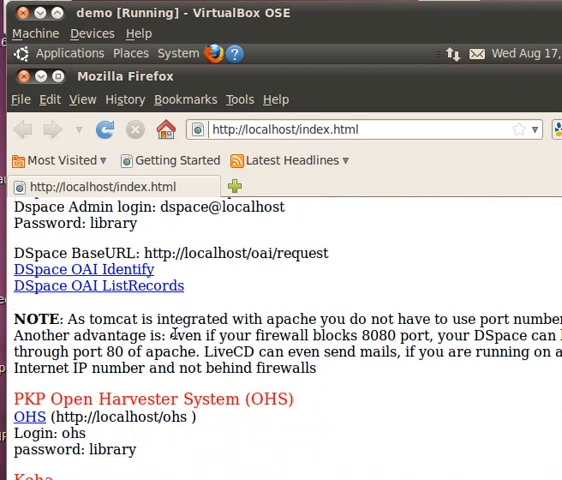
{"action": "scroll", "scroll_direction": "down", "scroll_amount": 3}
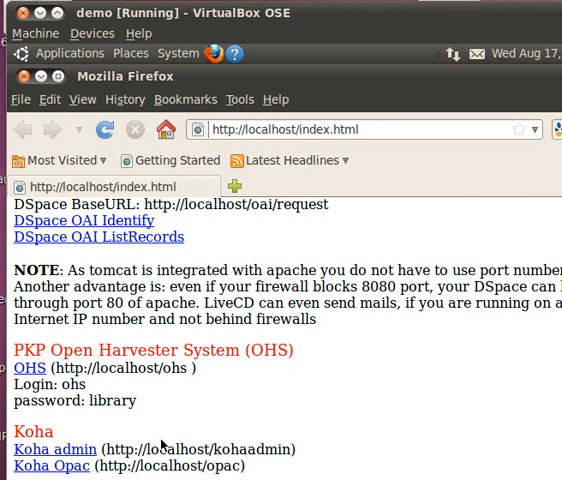
{"action": "mouse_move", "coordinate": [252, 273]}
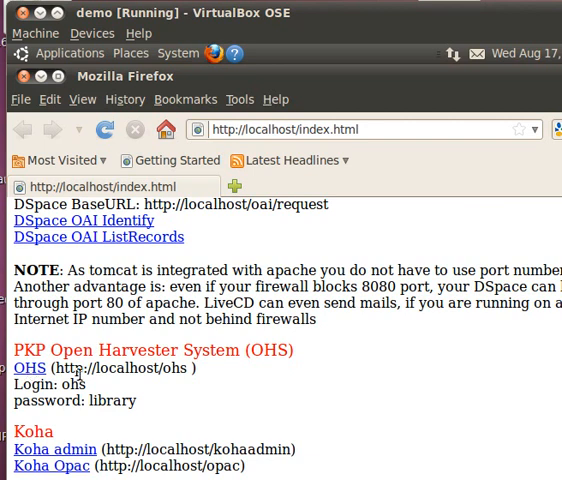
{"action": "scroll", "scroll_direction": "down", "scroll_amount": 3}
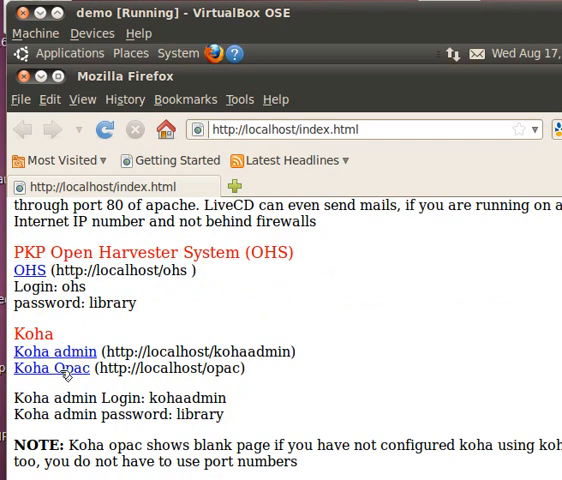
{"action": "mouse_move", "coordinate": [152, 346]}
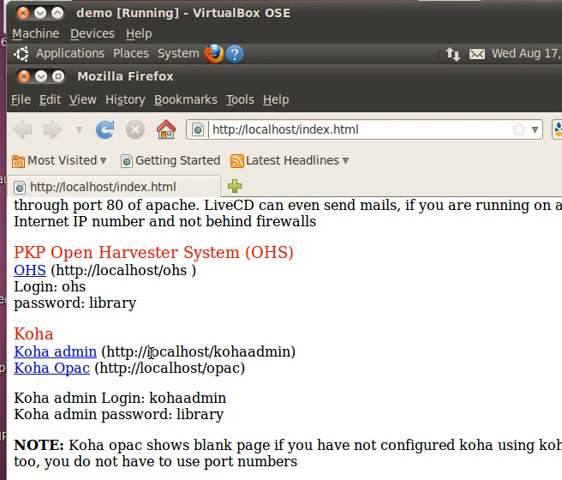
{"action": "scroll", "scroll_direction": "down", "scroll_amount": 3}
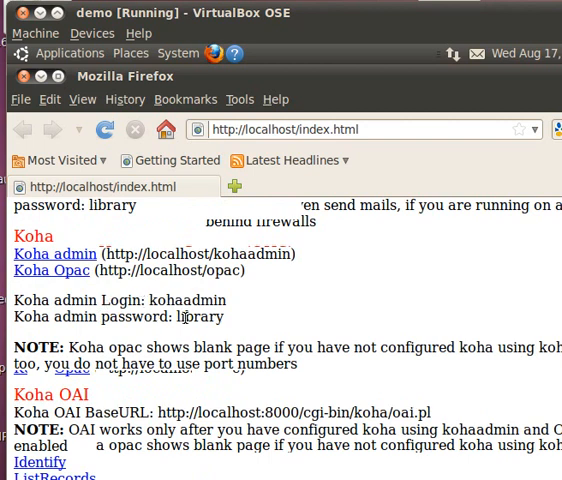
{"action": "mouse_move", "coordinate": [180, 290]}
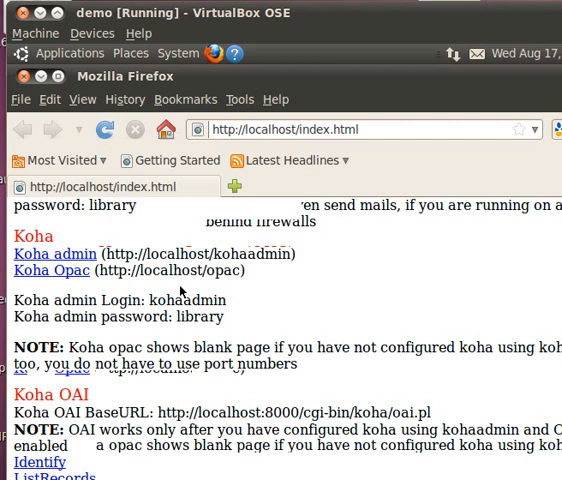